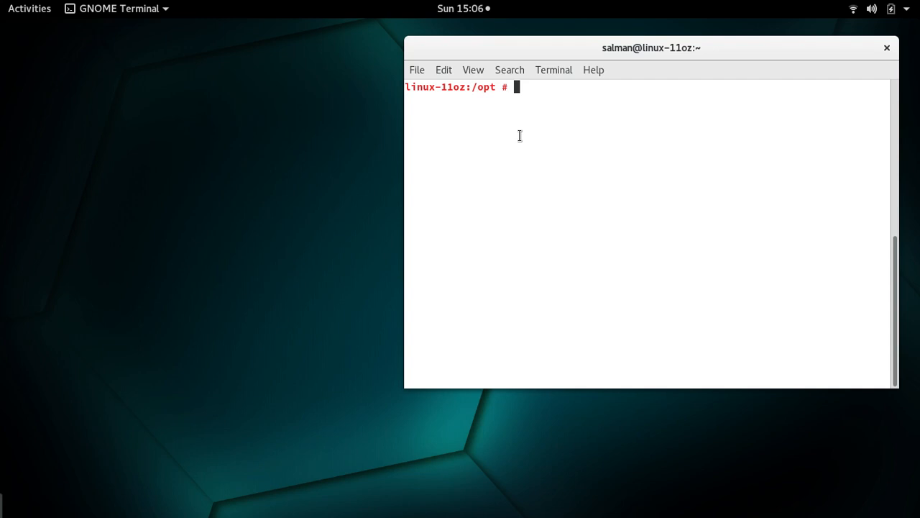
# - Create empty files sal1.txt and sal2.txt in /opt with touch
pyautogui.write('toc')
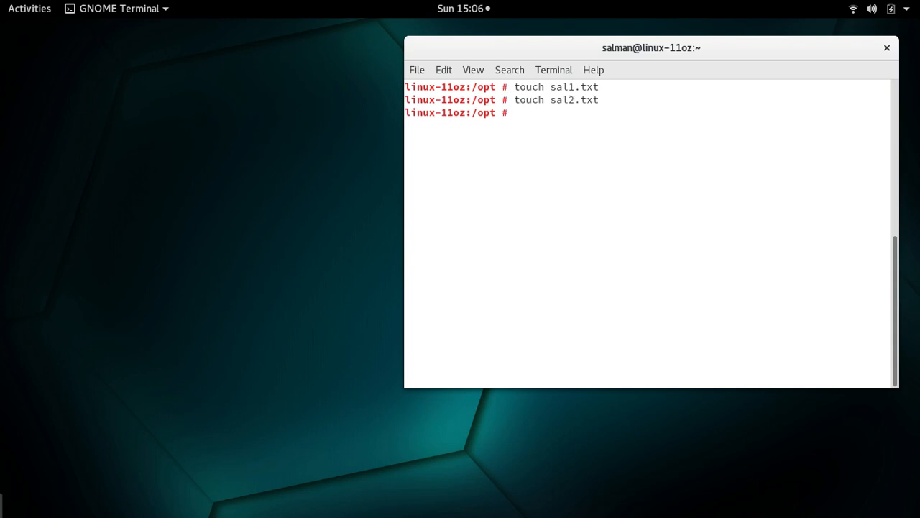
# - Append abc123 to sal1.txt with echo, then cat sal1.txt to confirm it
pyautogui.write('cat')
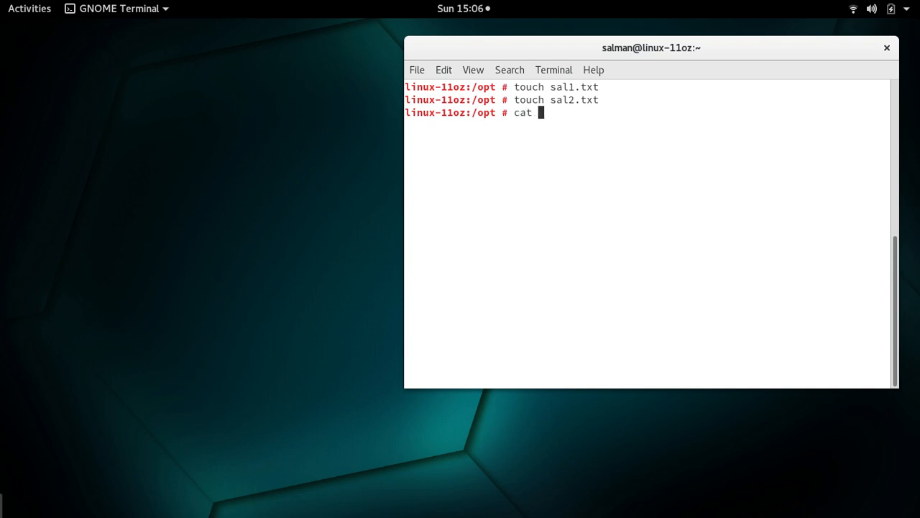
pyautogui.write('abc123 >> sal1.txt')
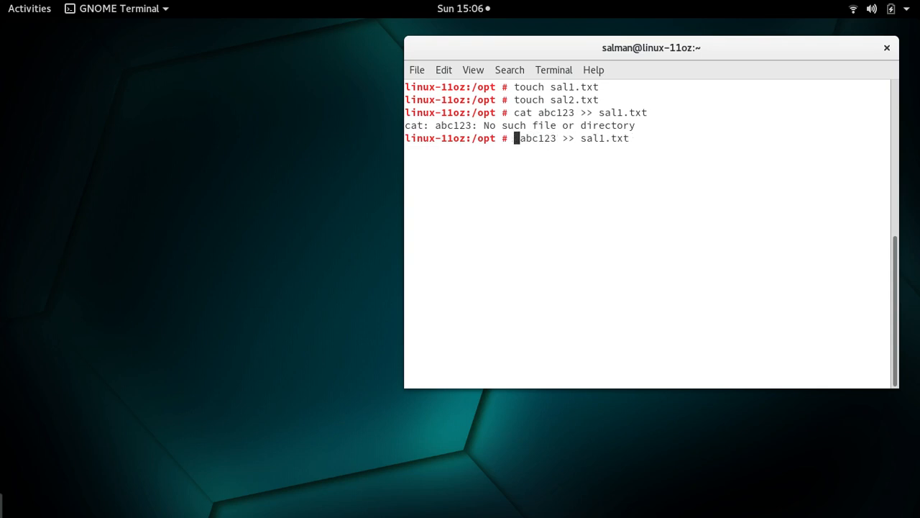
pyautogui.write('cat')
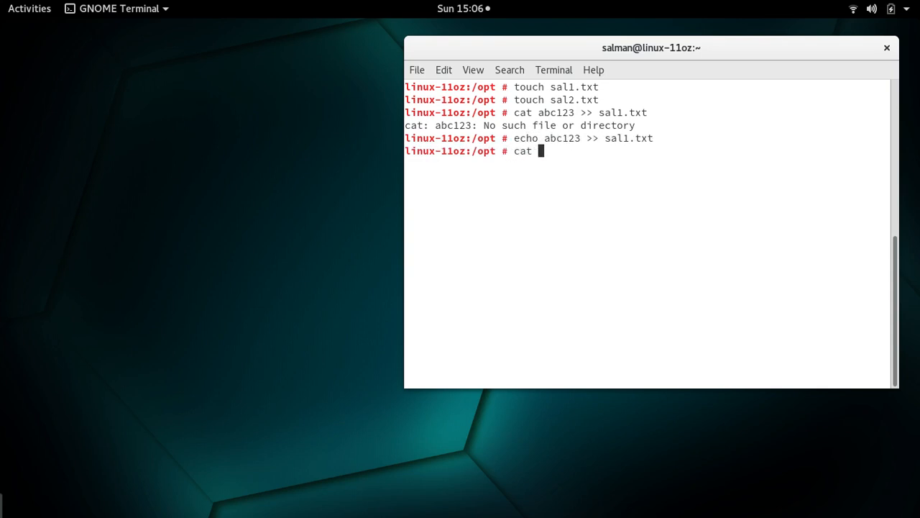
pyautogui.write('sal')
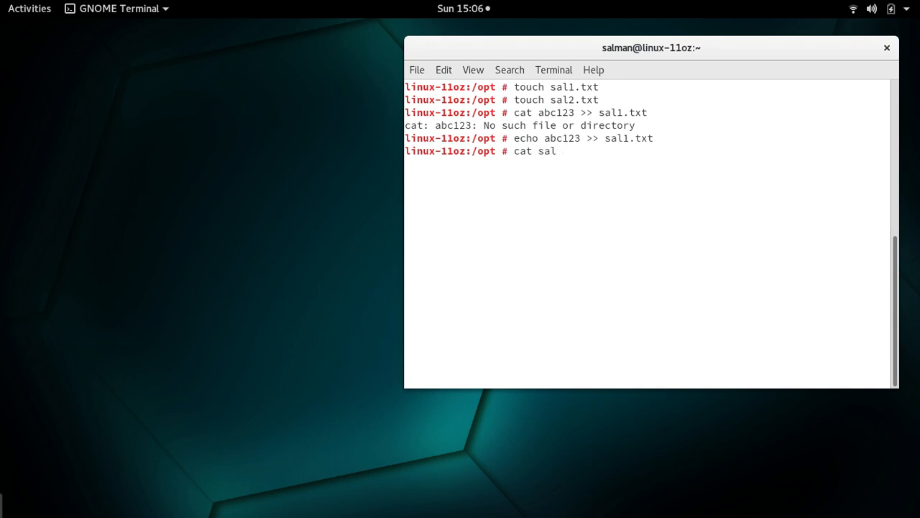
pyautogui.press('Return')
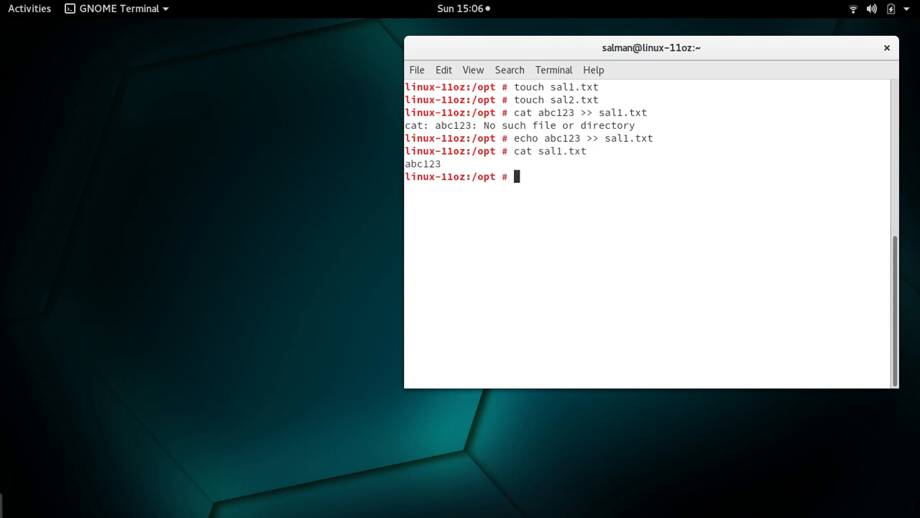
pyautogui.write('ec')
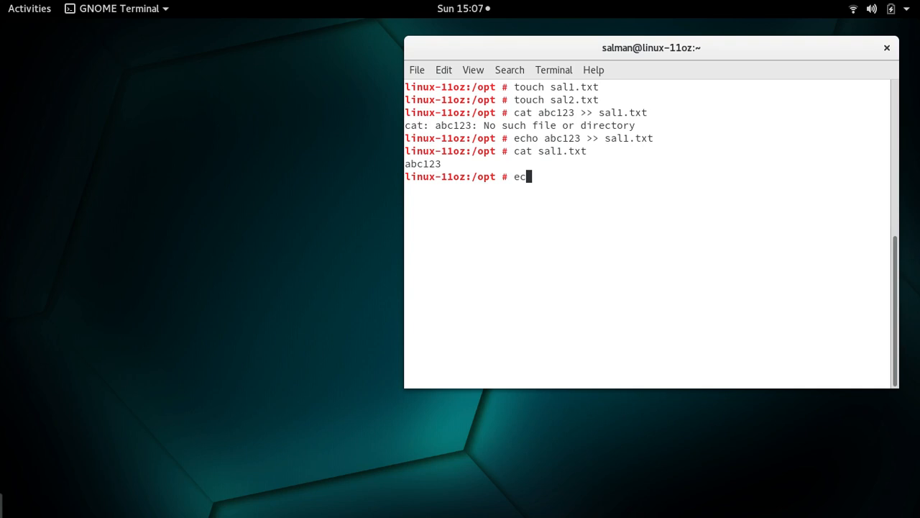
# - Append "this is second file" to sal2.txt with echo and verify it with cat
pyautogui.write('ho')
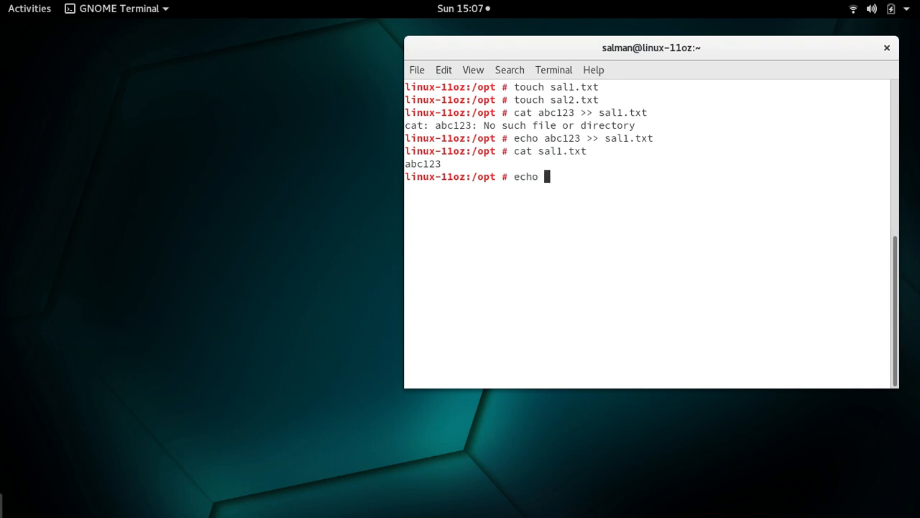
pyautogui.write('this is')
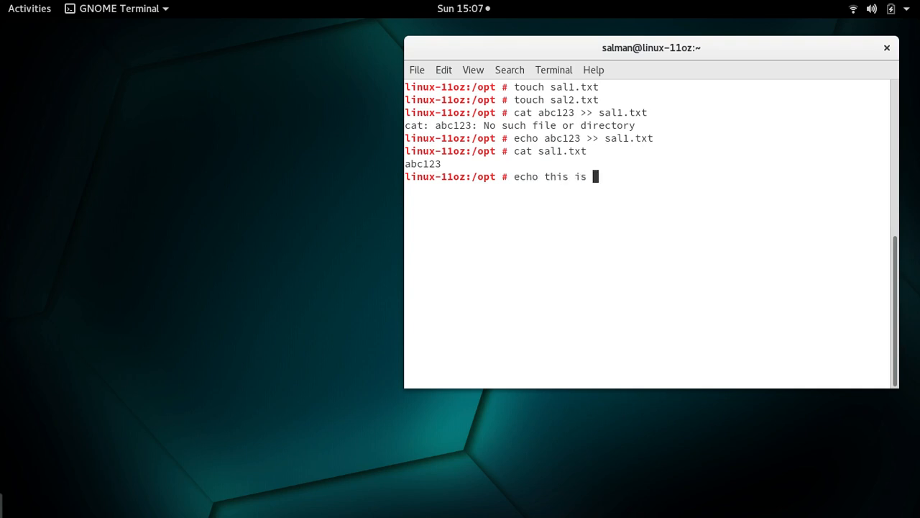
pyautogui.write('th')
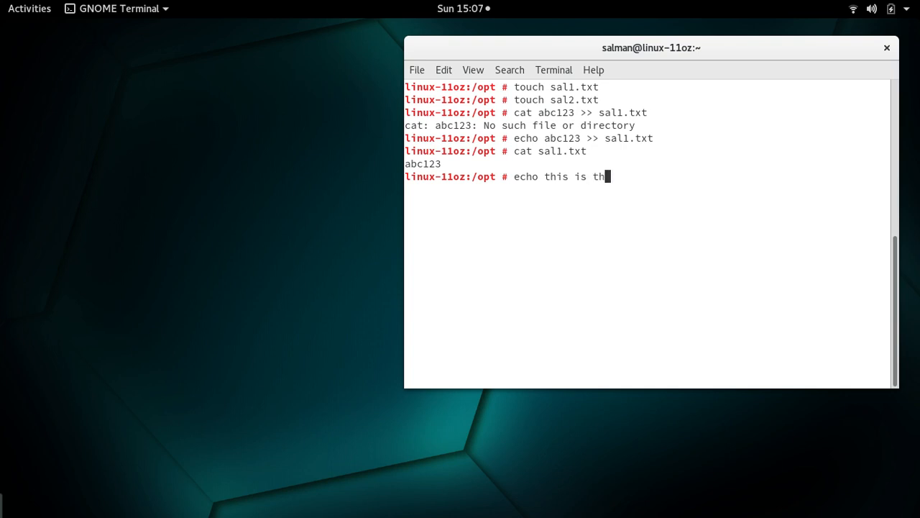
pyautogui.write('second')
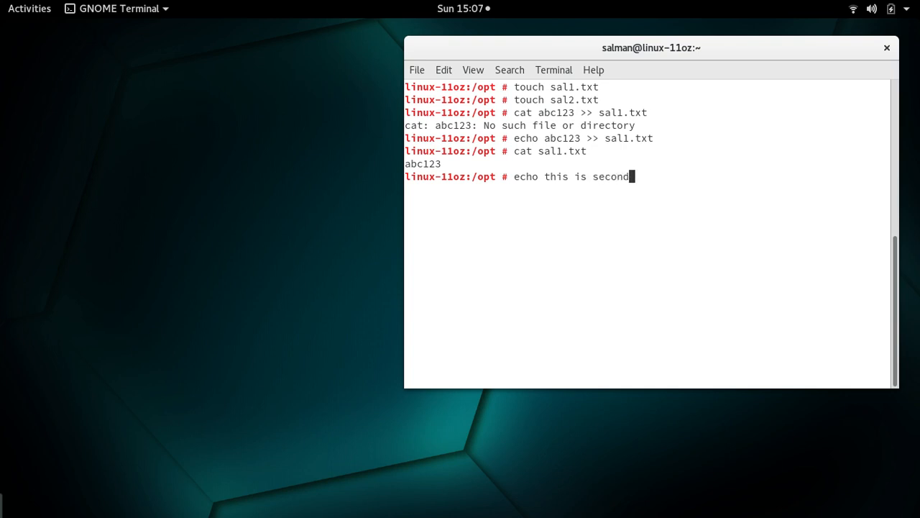
pyautogui.write('file')
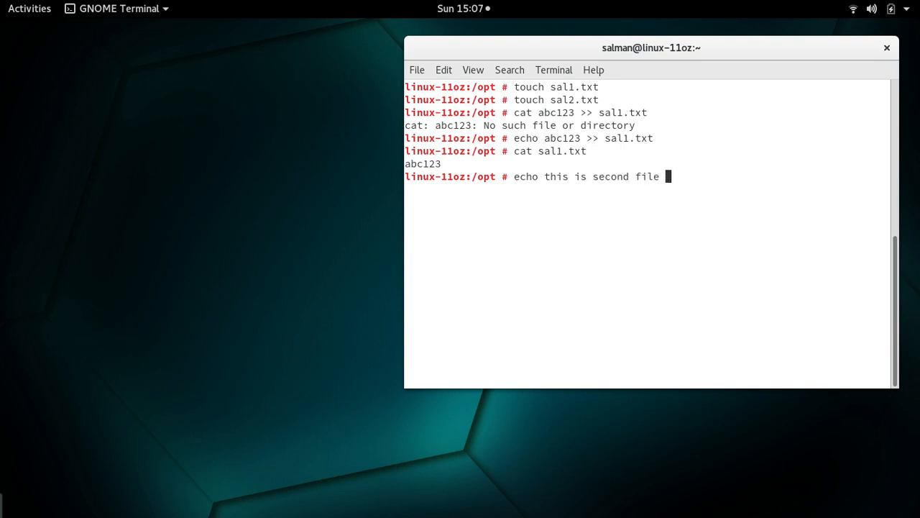
pyautogui.write('>> sal2.txt')
pyautogui.write('cat sal2.txt')
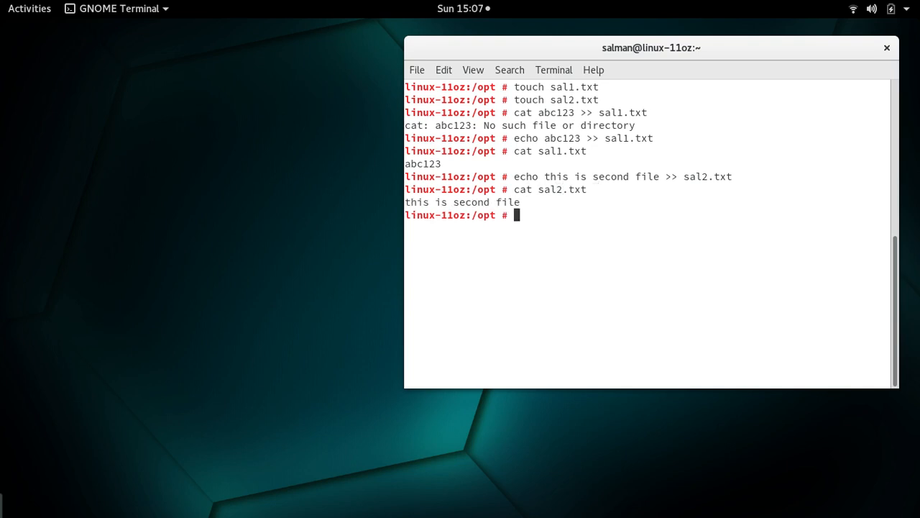
pyautogui.write('v')
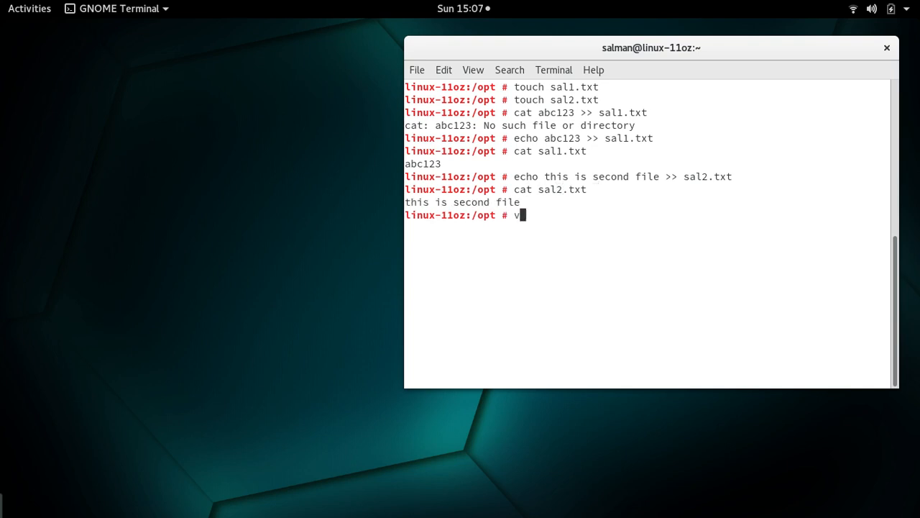
# - Open sal1.txt in vim and enter :r sal2.txt on the command line
pyautogui.write('im s')
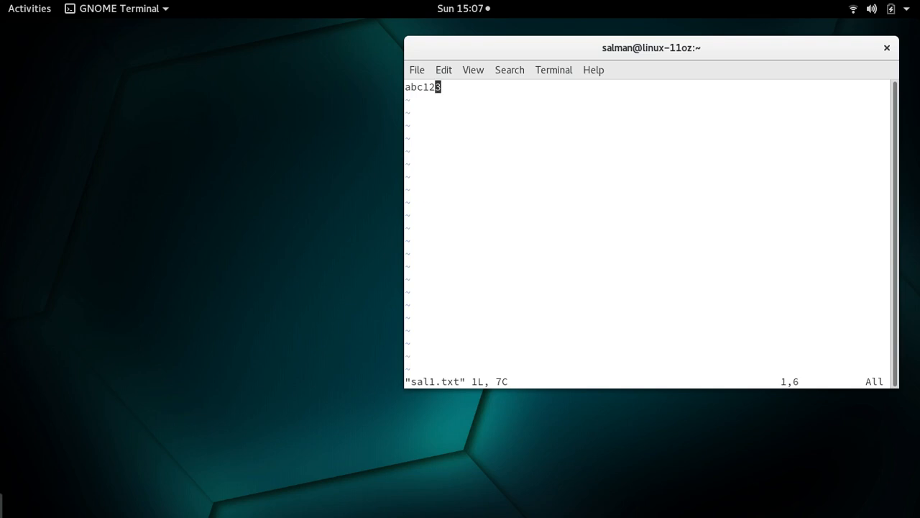
pyautogui.write(':r')
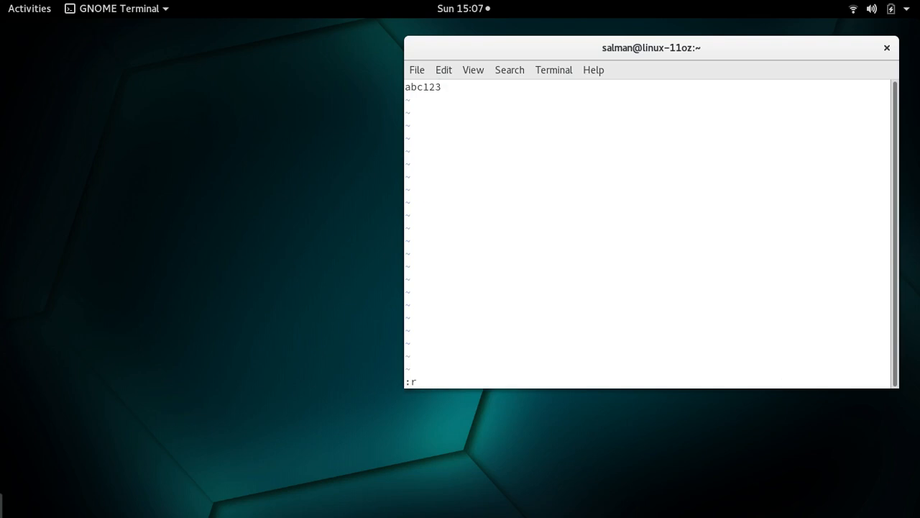
pyautogui.write('google/')
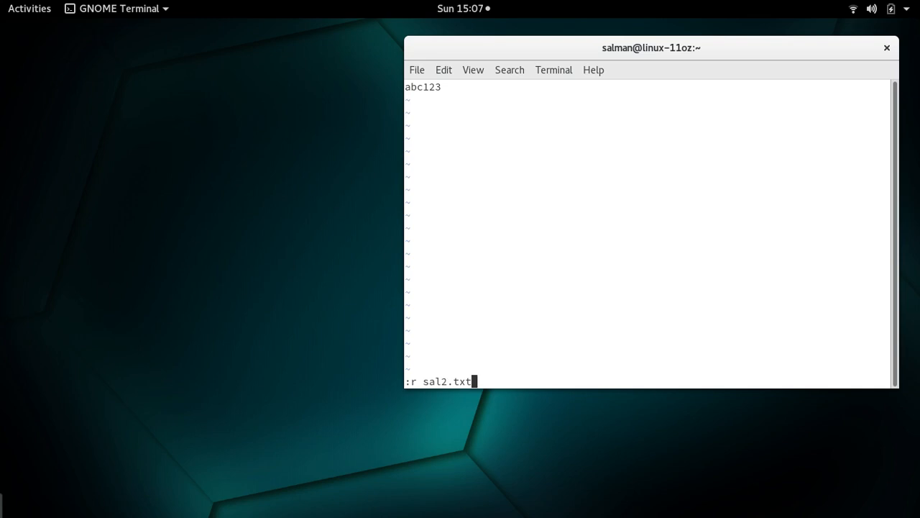
# - Read sal2.txt's line below abc123, exit vim, and begin a cat command
pyautogui.press('Return')
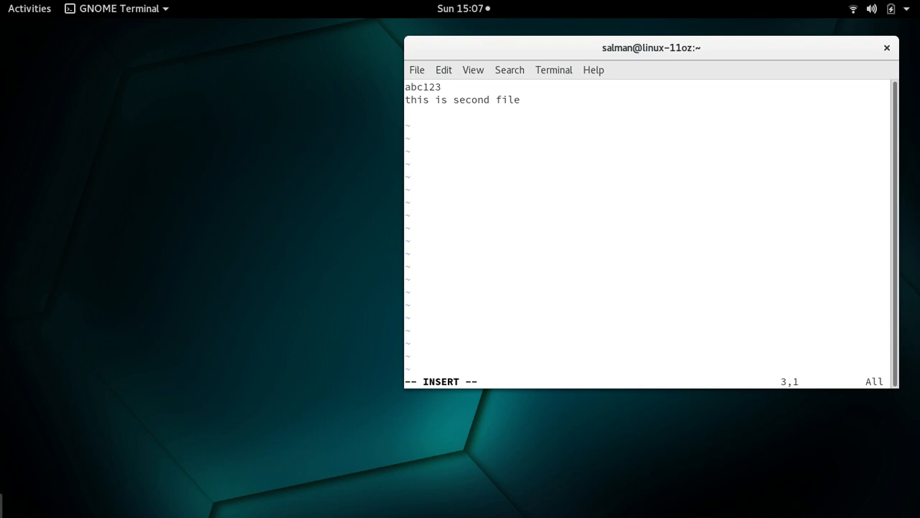
pyautogui.press('Escape')
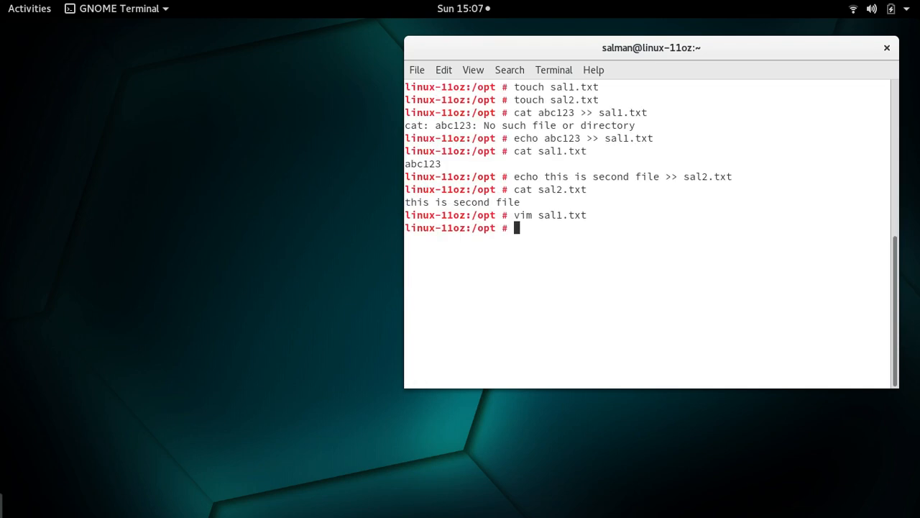
pyautogui.write('cat')
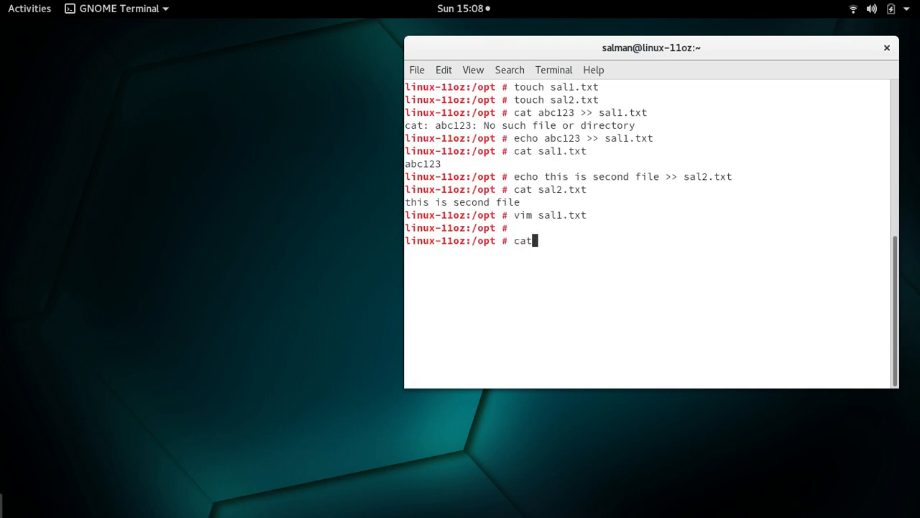